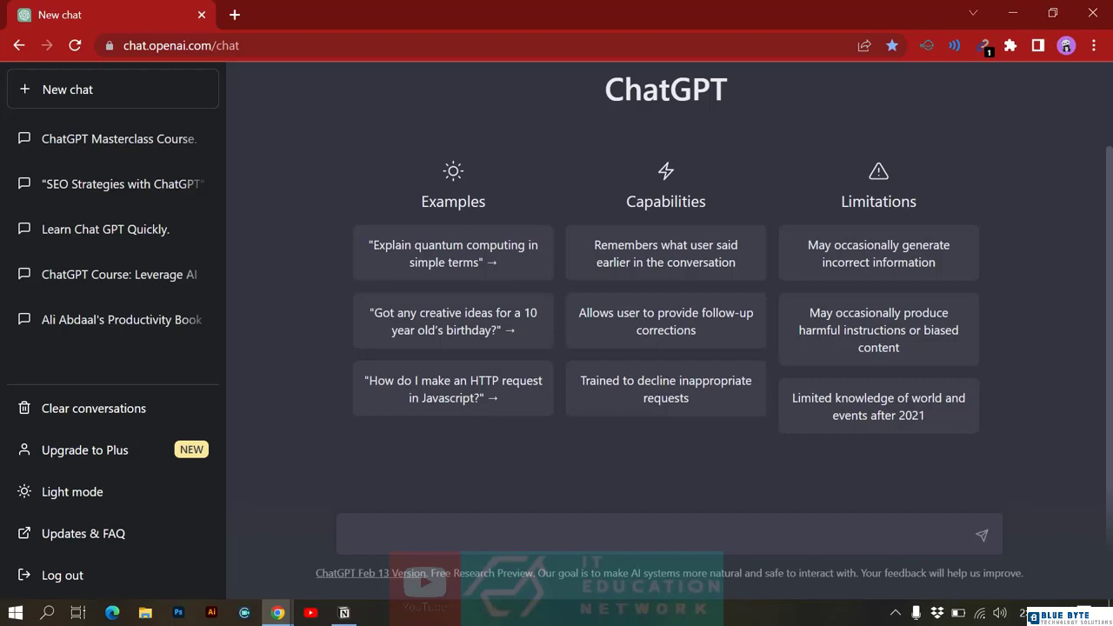
mouse_move(642, 556)
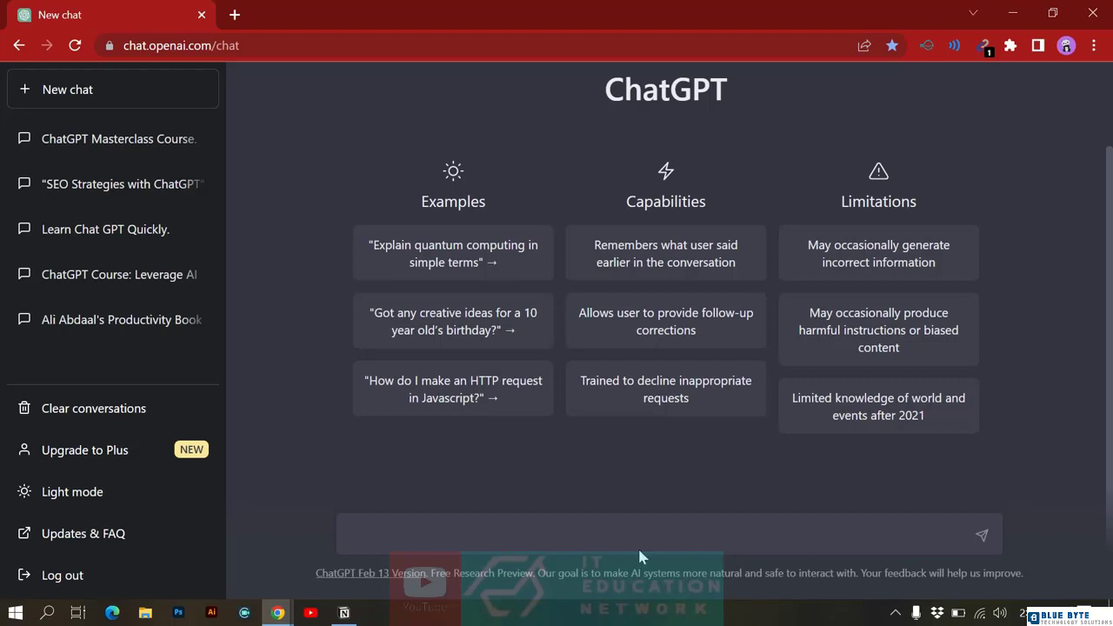
mouse_move(642, 556)
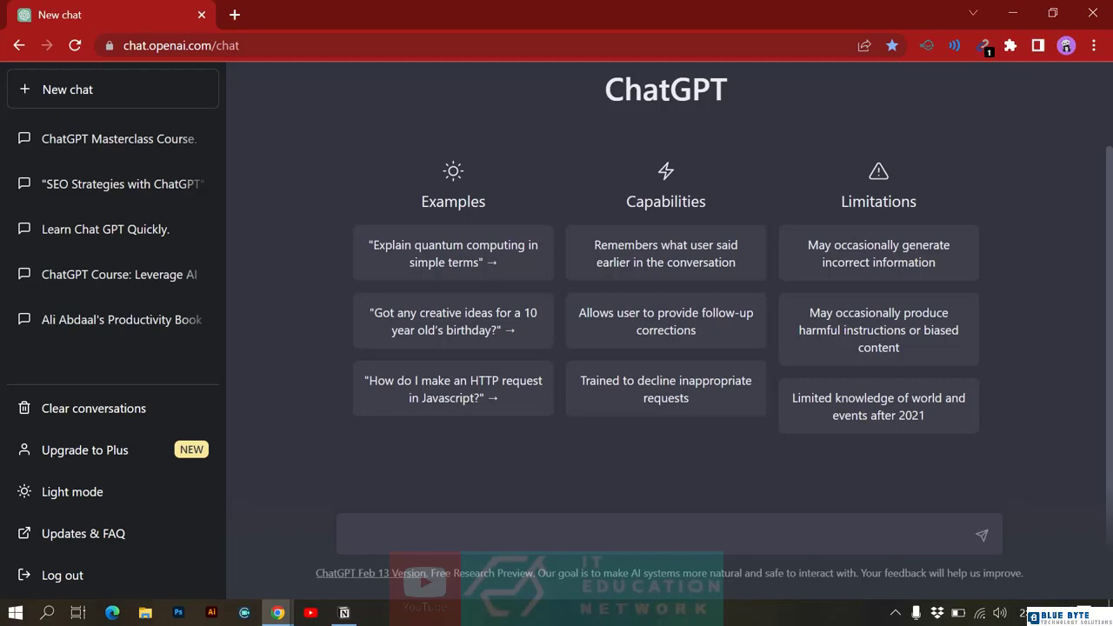
Step: Ask ChatGPT for 10 YouTube video ideas about "Finance" and receive the numbered list
type("Give me 1")
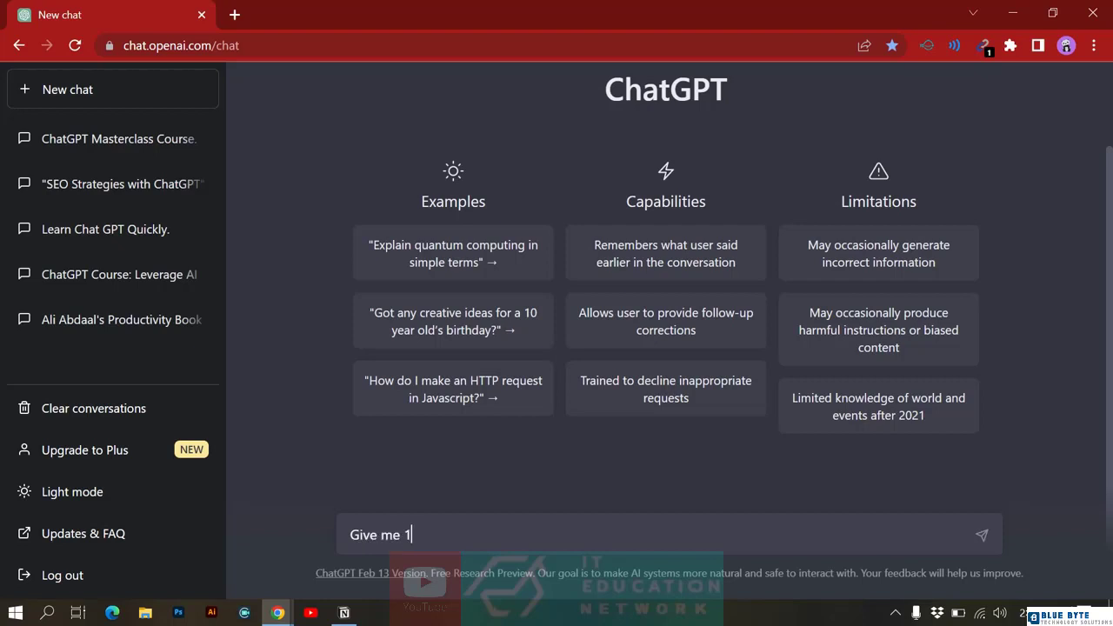
type("0 Youtube")
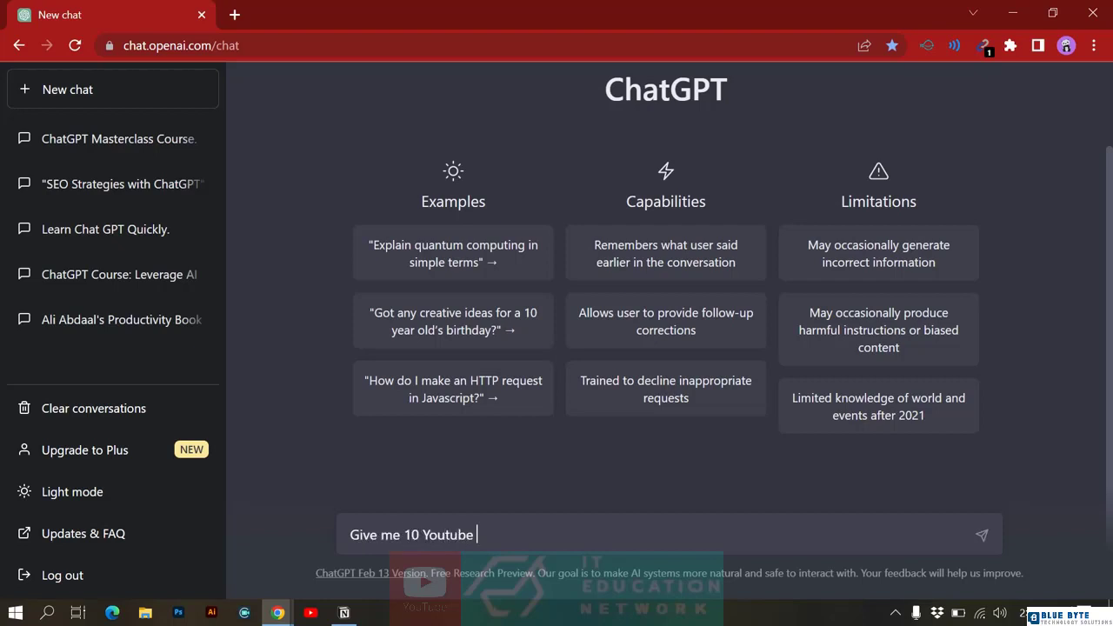
type("Video i")
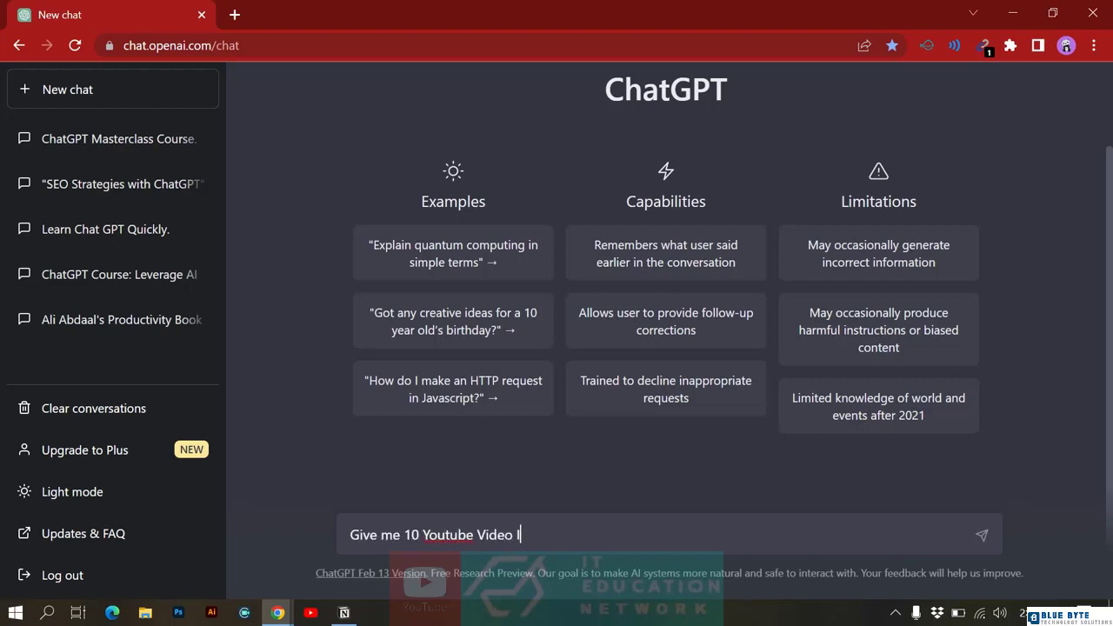
type("Ideas")
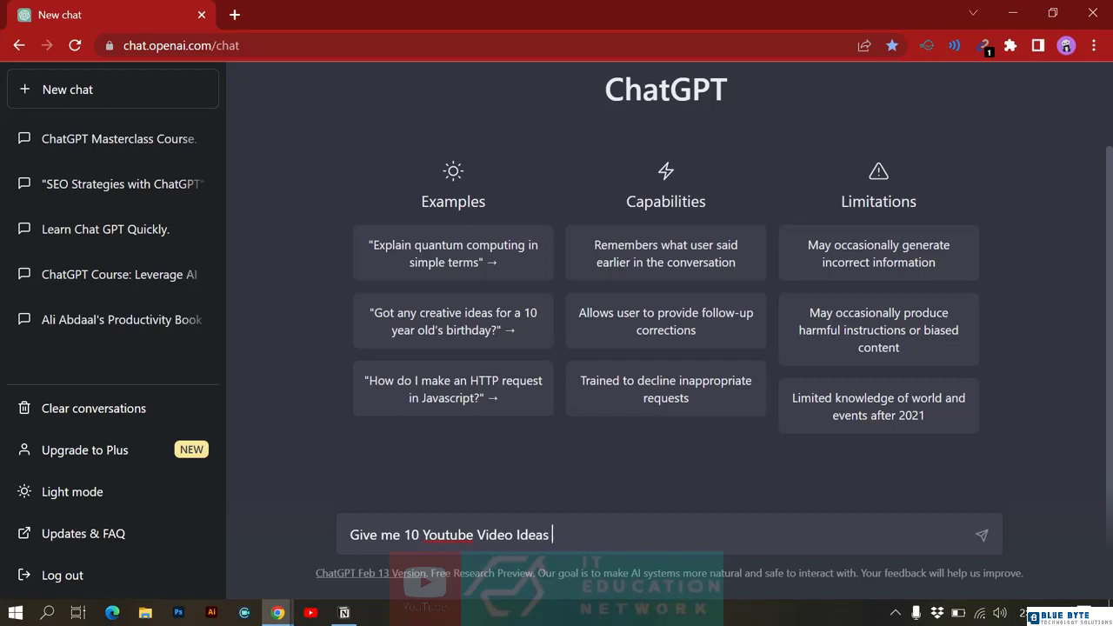
type("about \"")
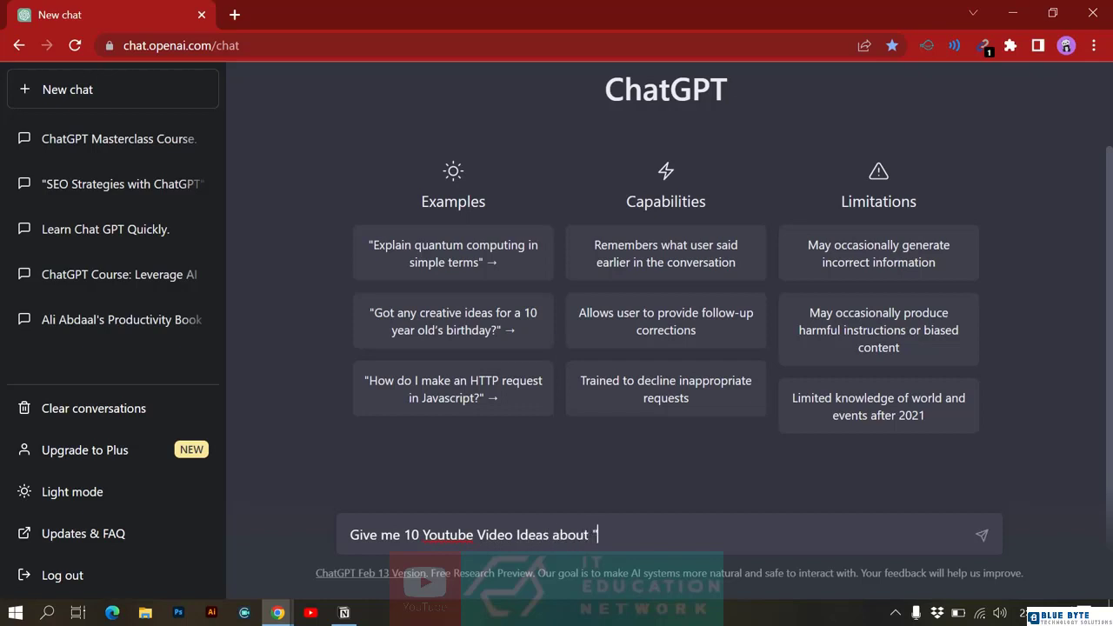
type("F")
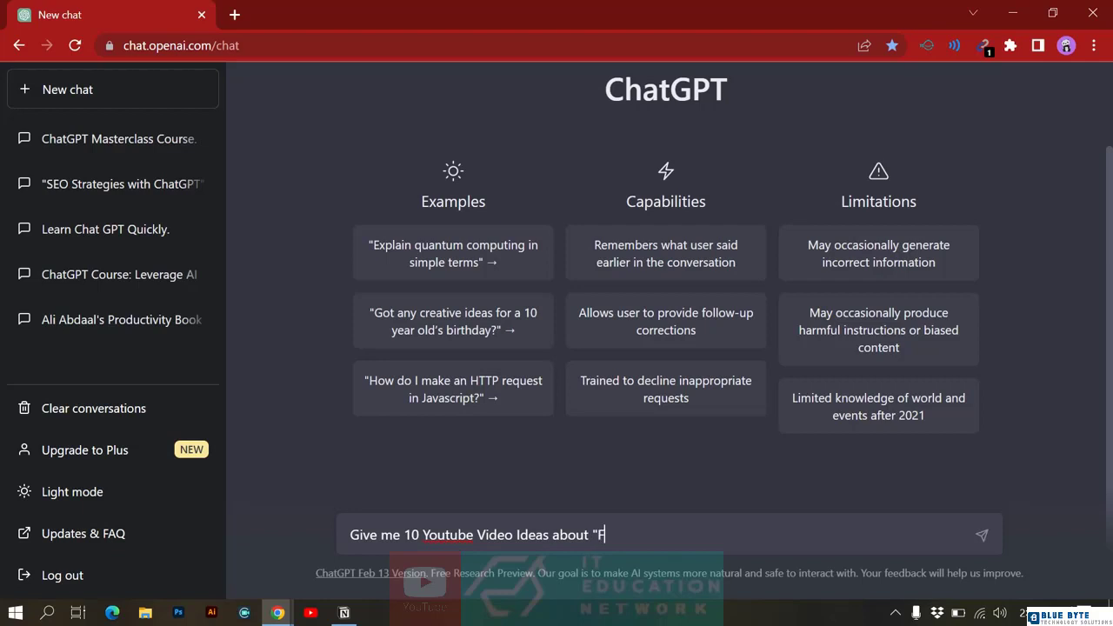
type("inance\"")
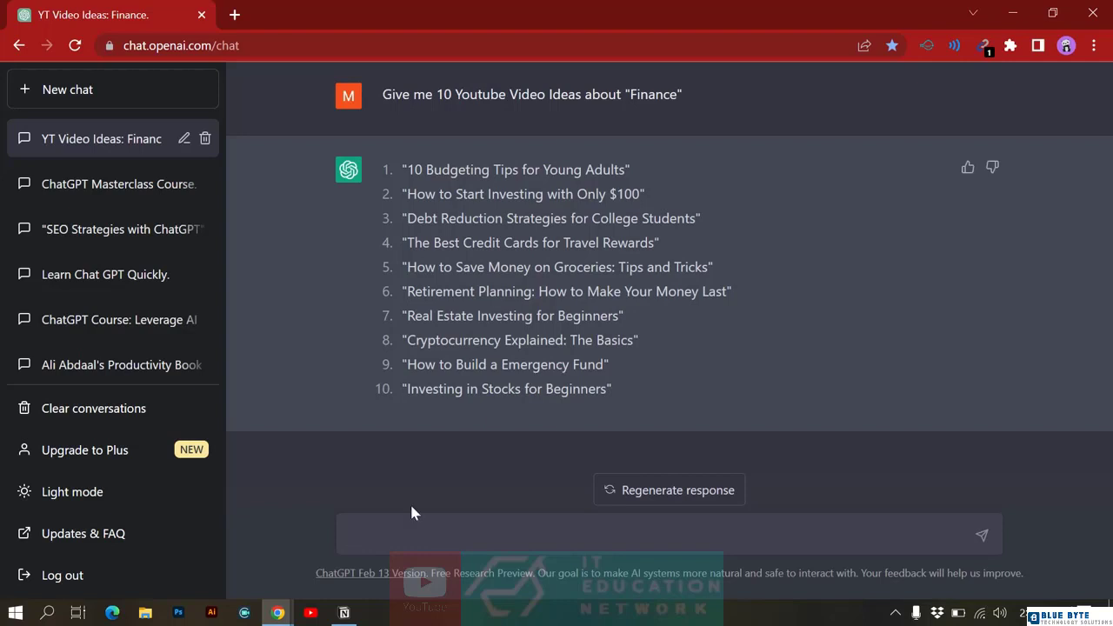
double_click(506, 389)
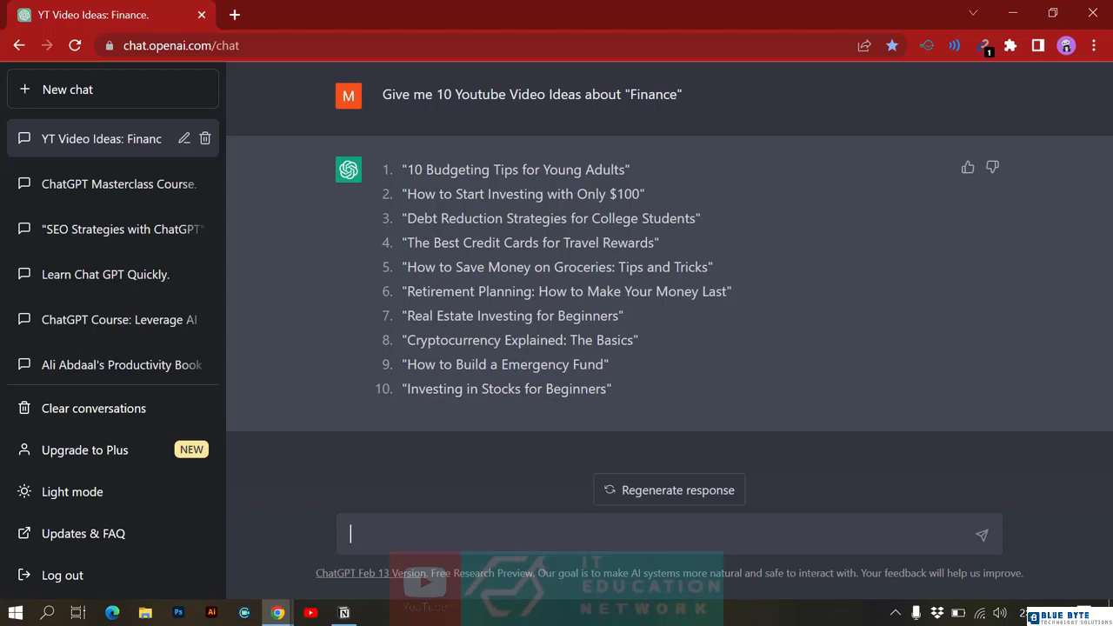
Step: Ask ChatGPT to go with idea no. 10 and create a video script, then review the reply
type("Lets go")
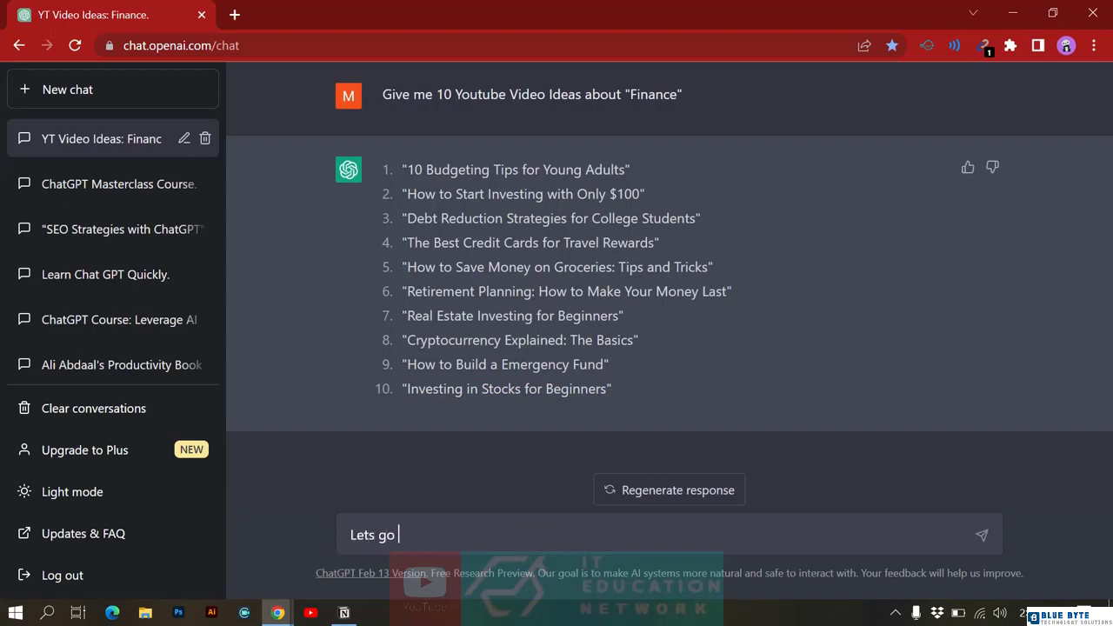
type("with no")
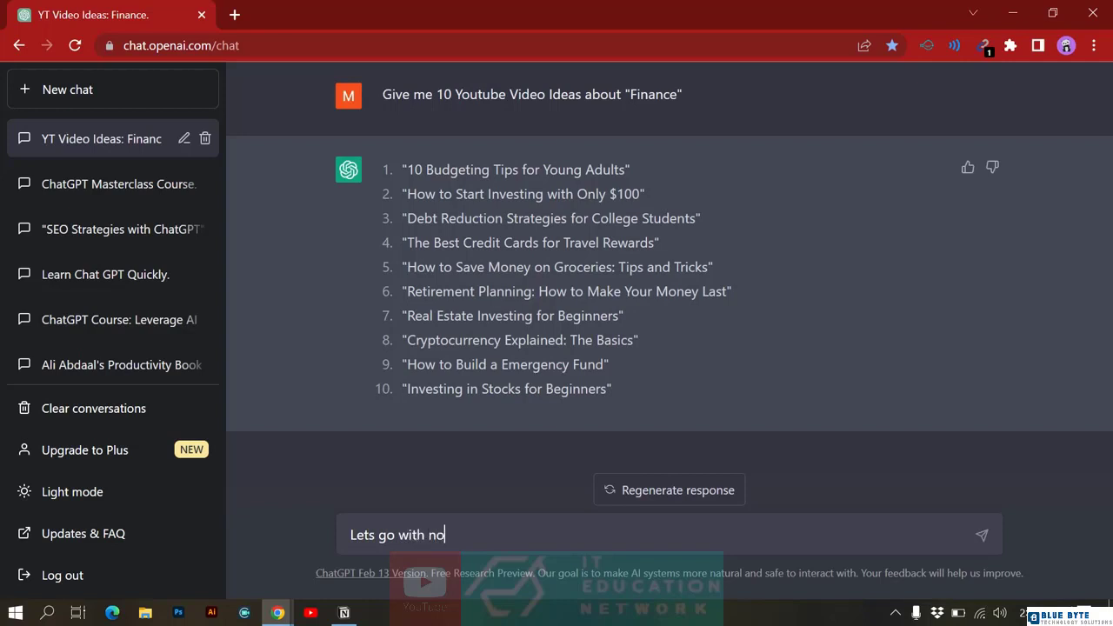
type(". 10. and")
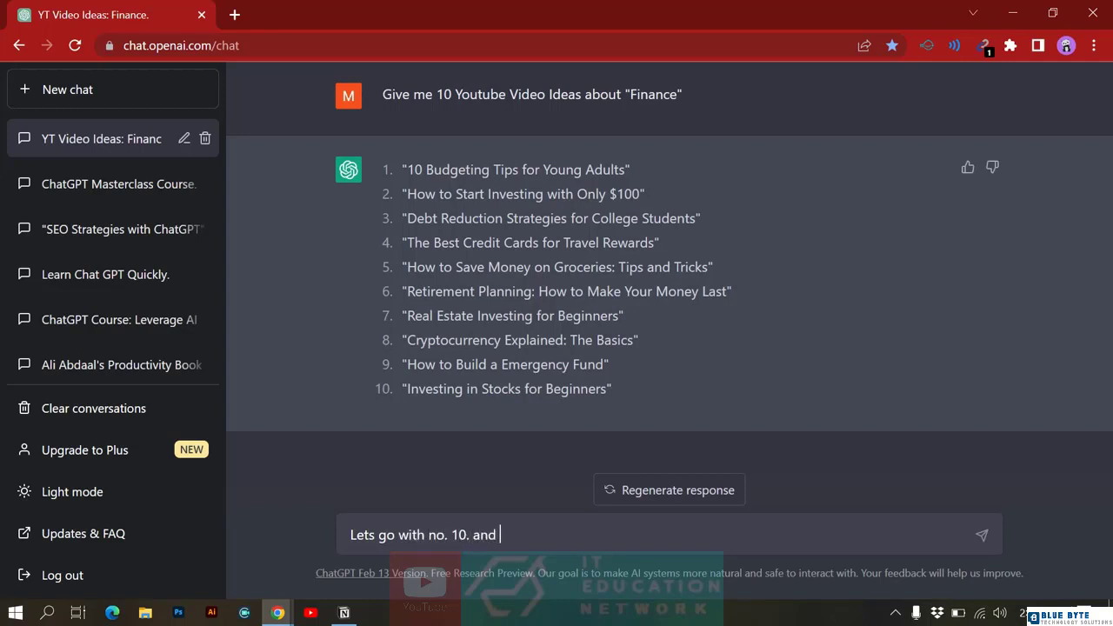
type("create a vido")
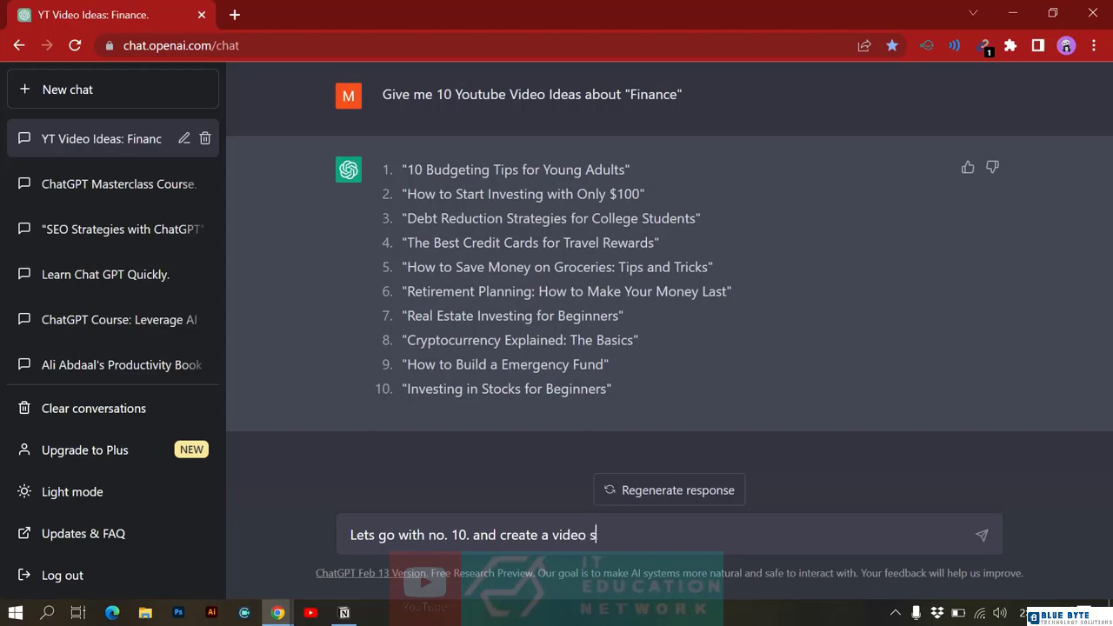
type("cript")
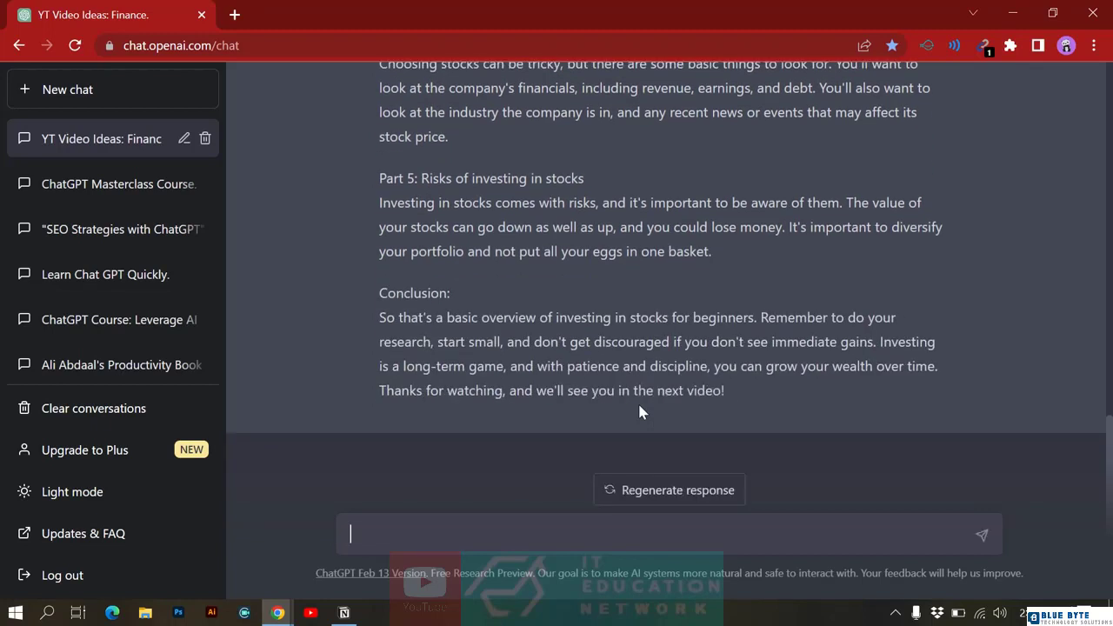
scroll("up", 3)
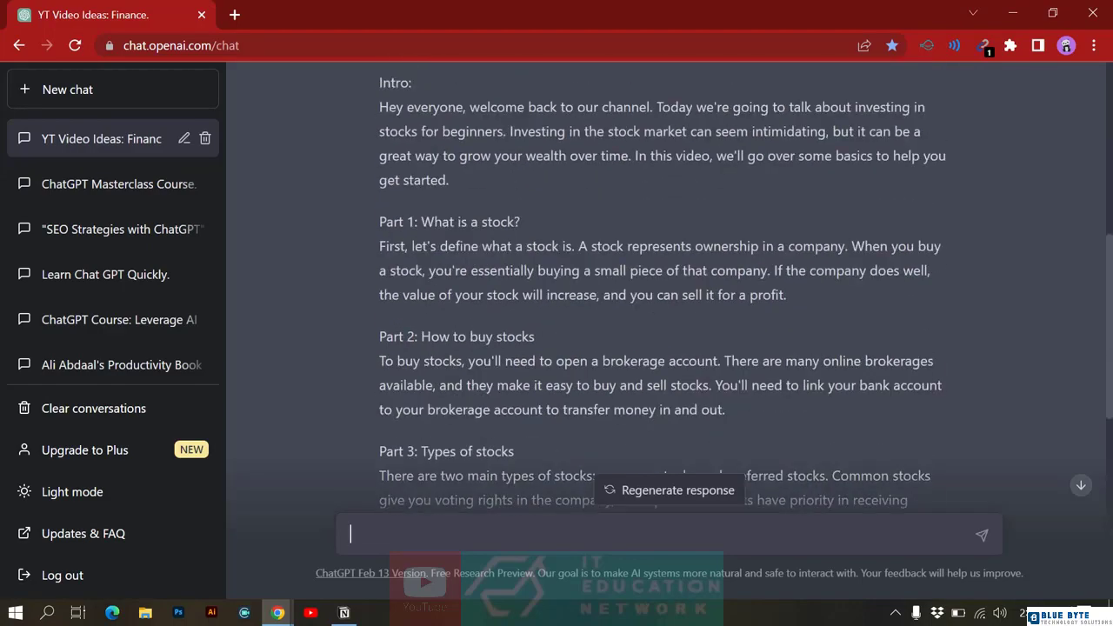
scroll("down", 3)
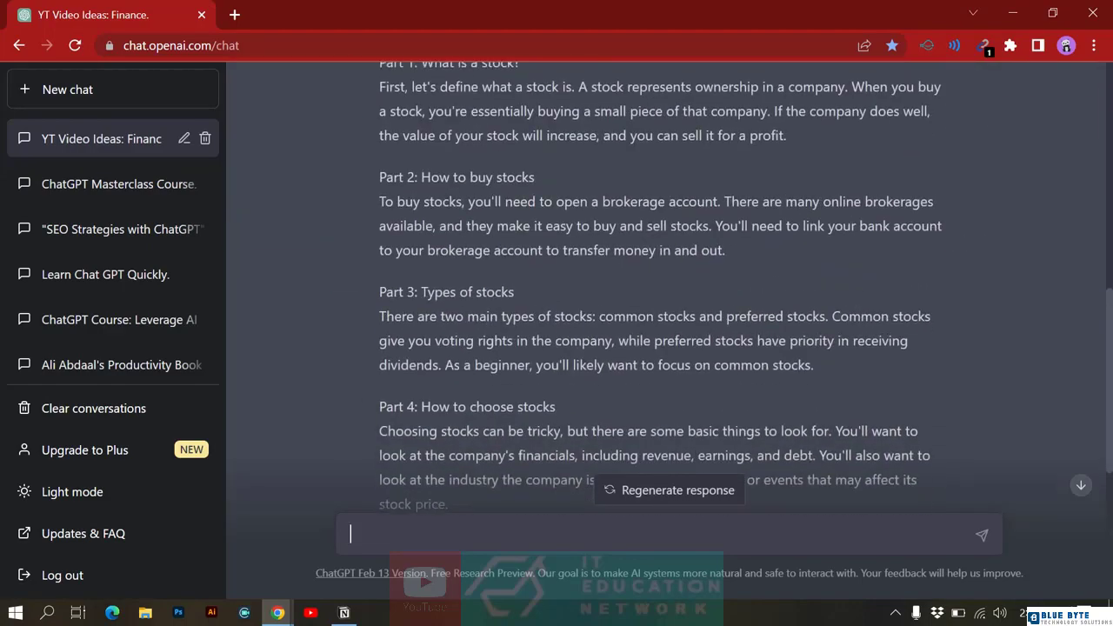
scroll("up", 3)
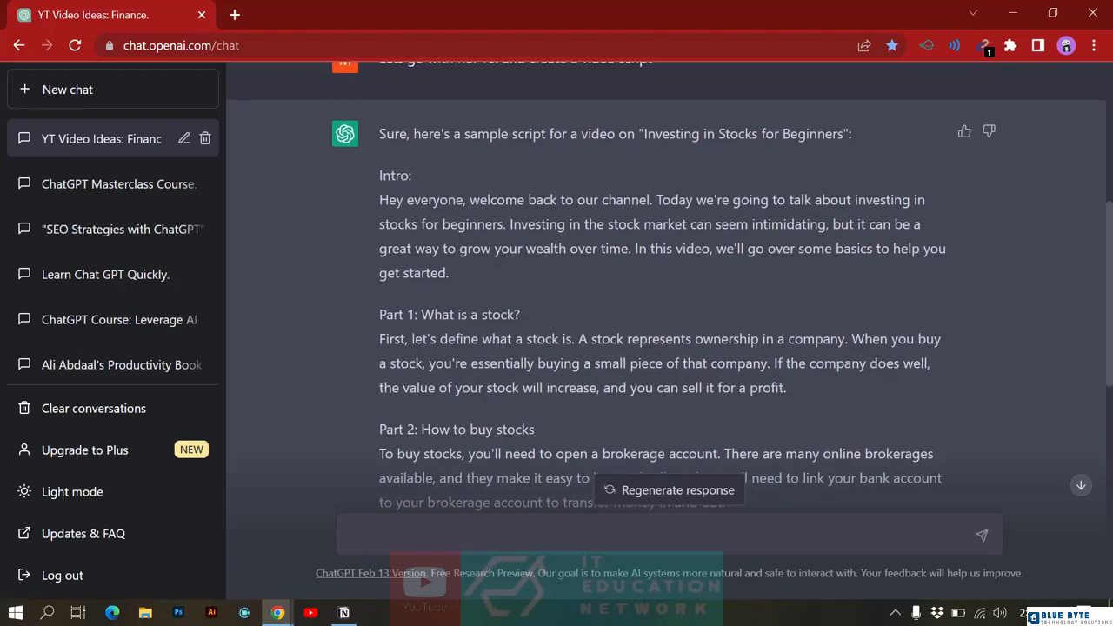
scroll("down", 3)
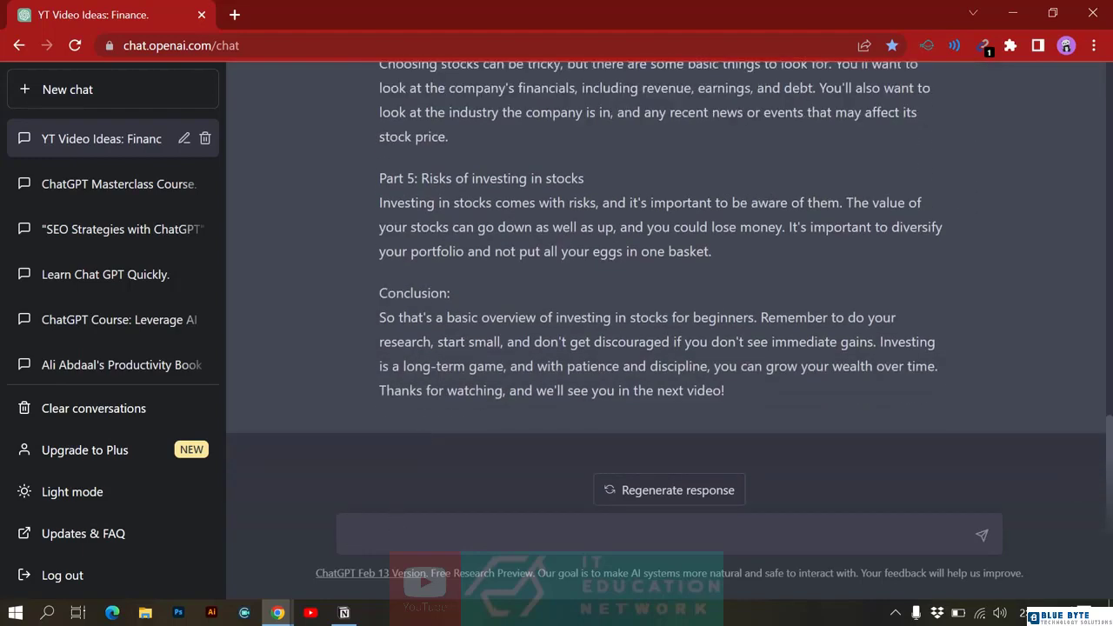
Step: Ask ChatGPT to remove the part titles and review the regenerated heading-free script
type("Remove")
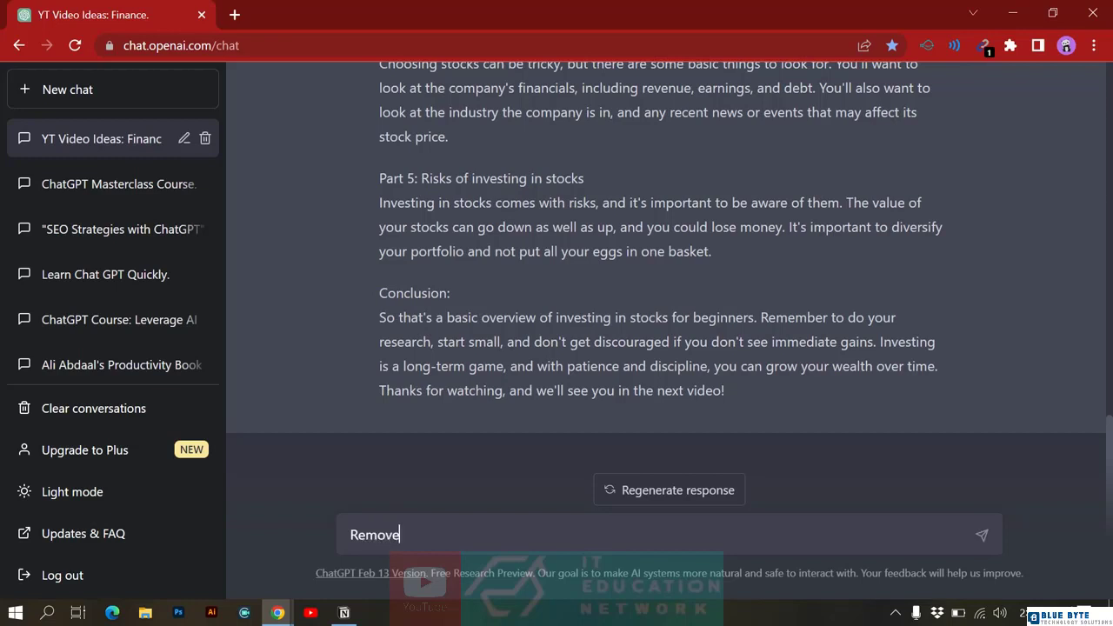
type("Part")
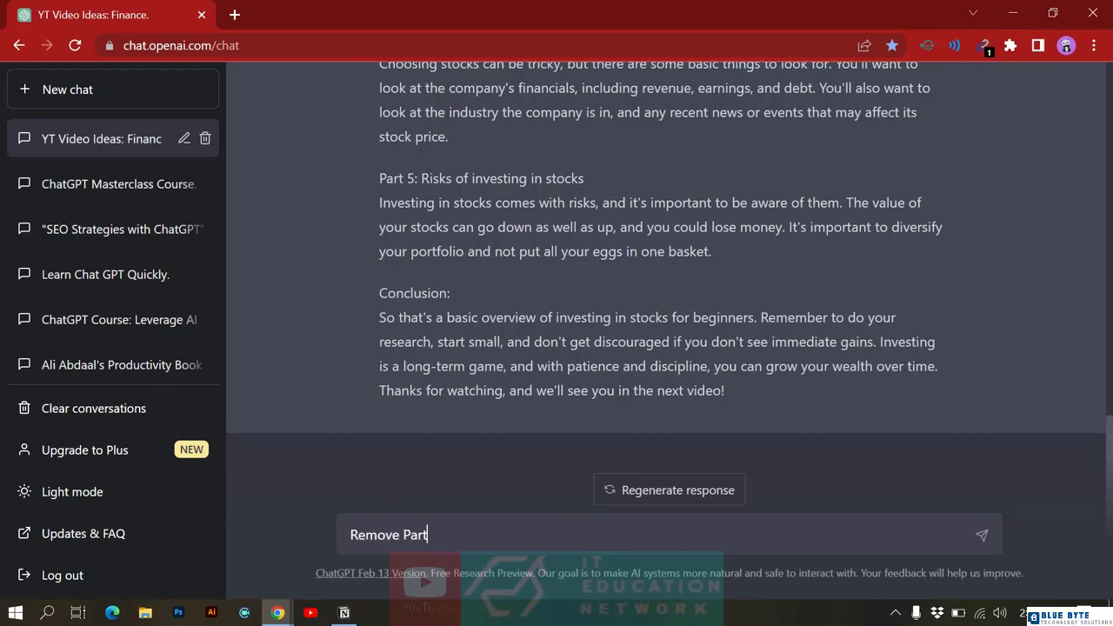
type("Title")
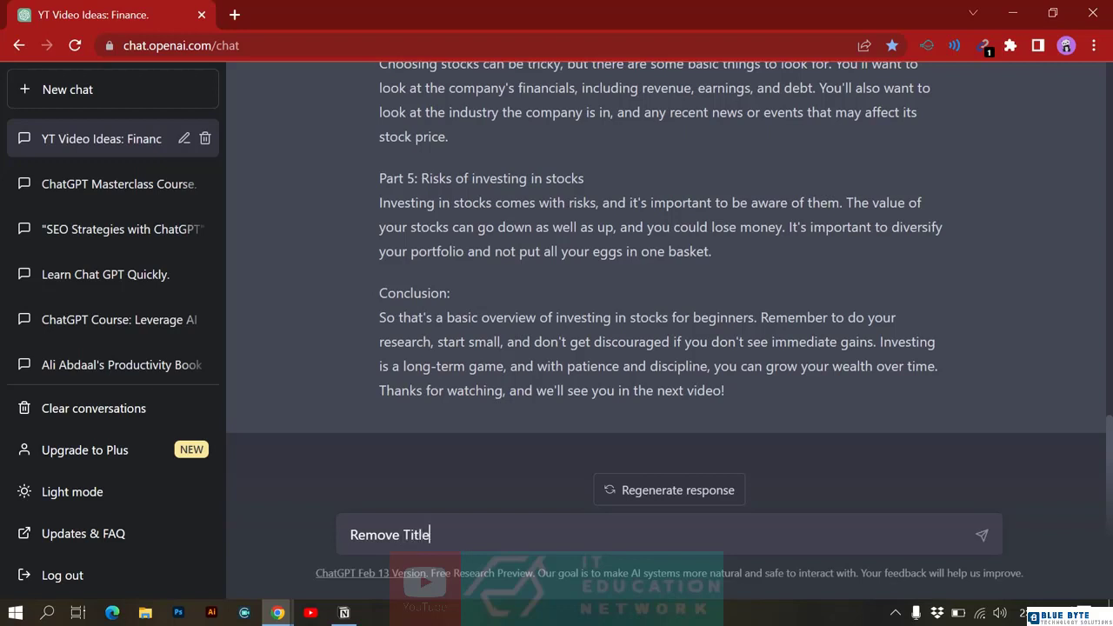
key("Return")
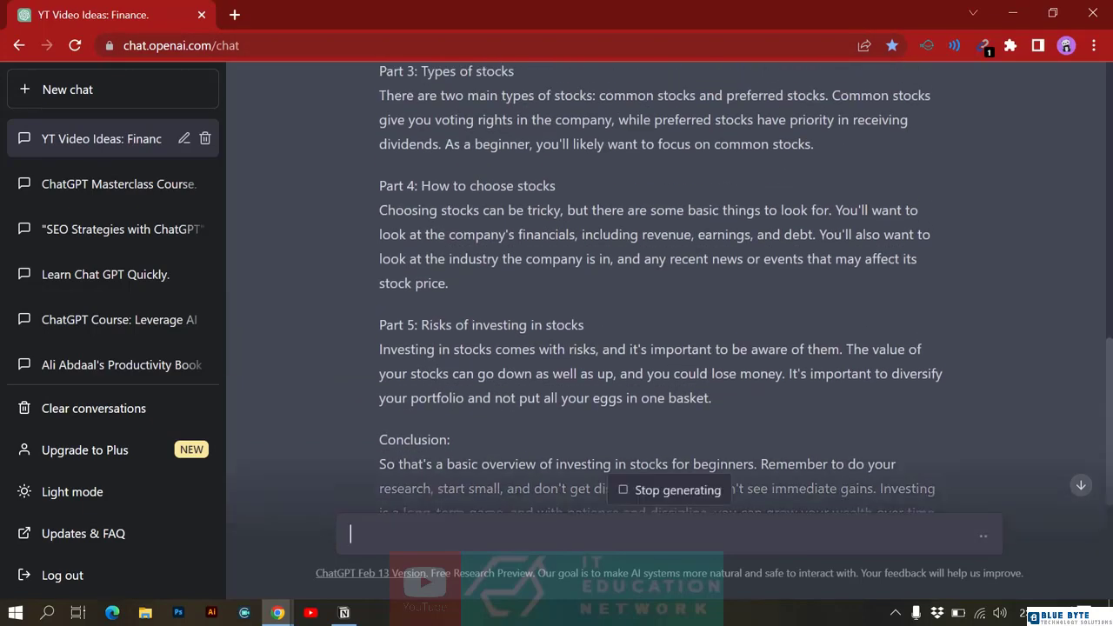
left_click_drag(379, 325, 624, 347)
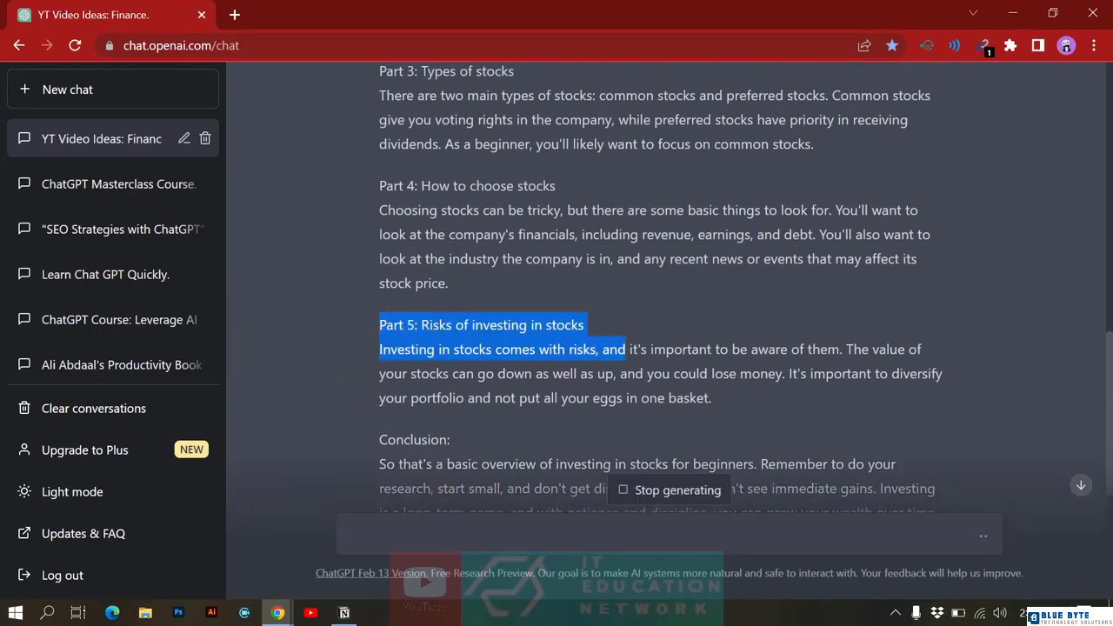
scroll("down", 3)
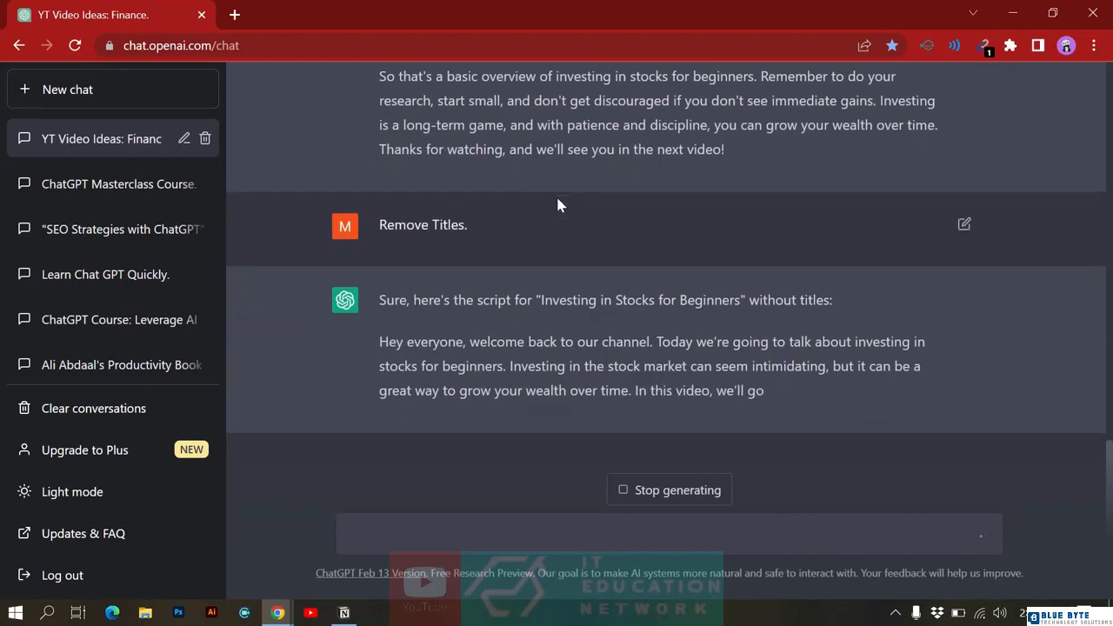
scroll("down", 3)
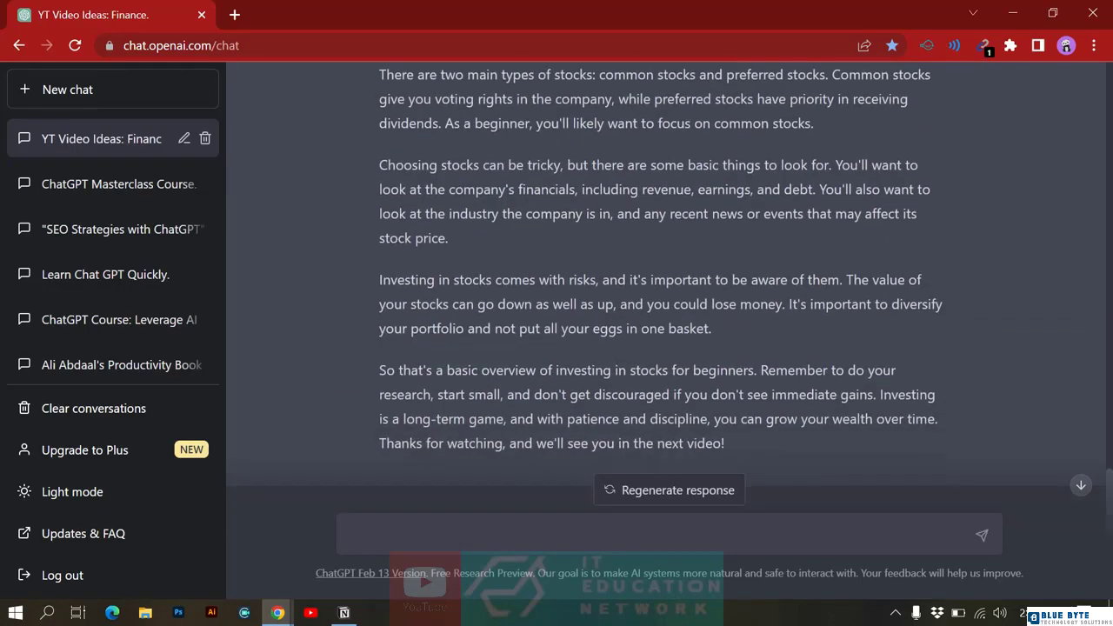
scroll("up", 3)
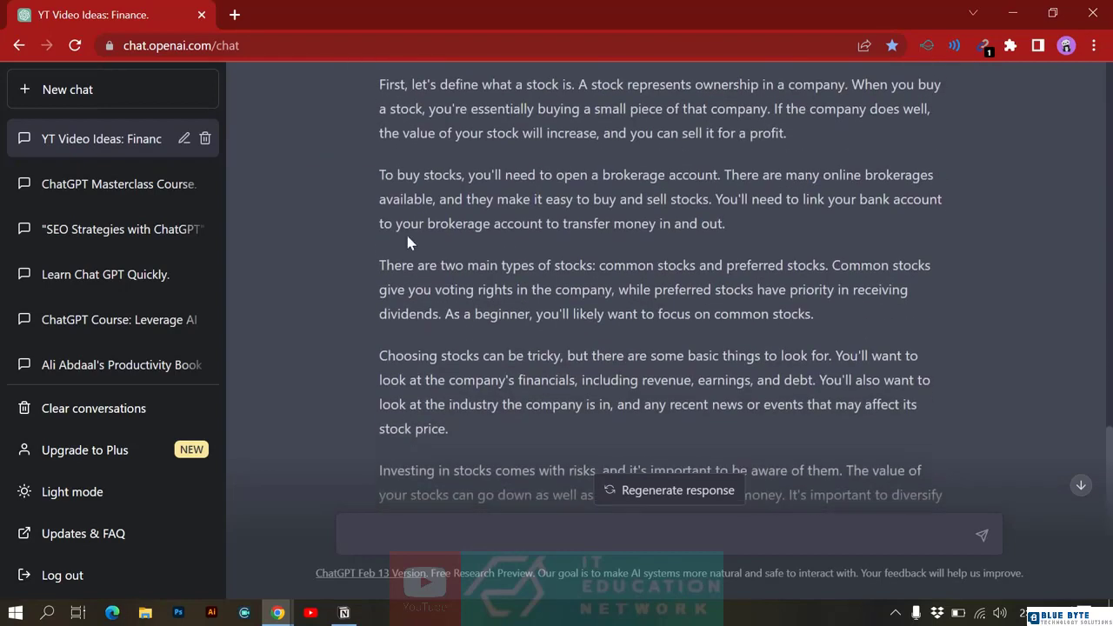
scroll("down", 3)
type("I")
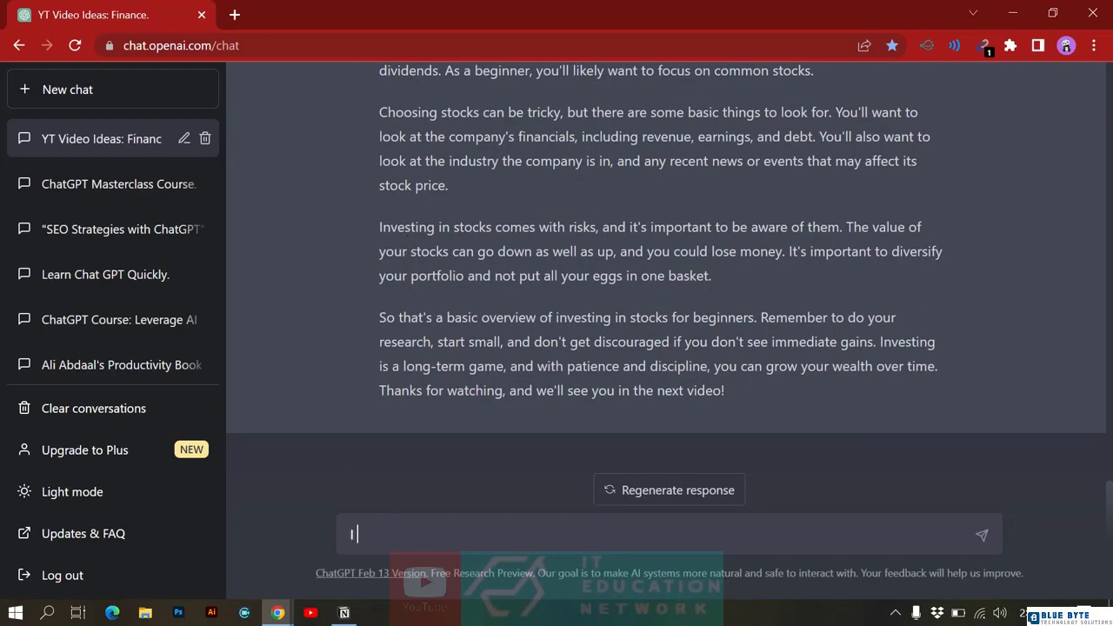
Step: Tell ChatGPT the channel name is "Finance with Haider" and request a subscribe call to action
type("my Y")
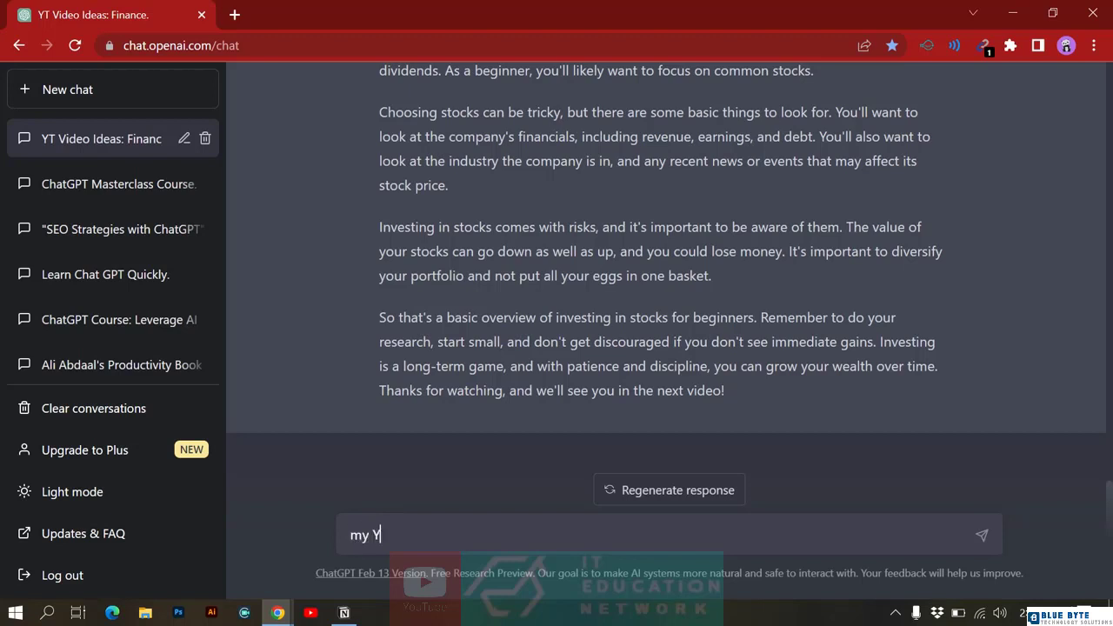
type("outube channel")
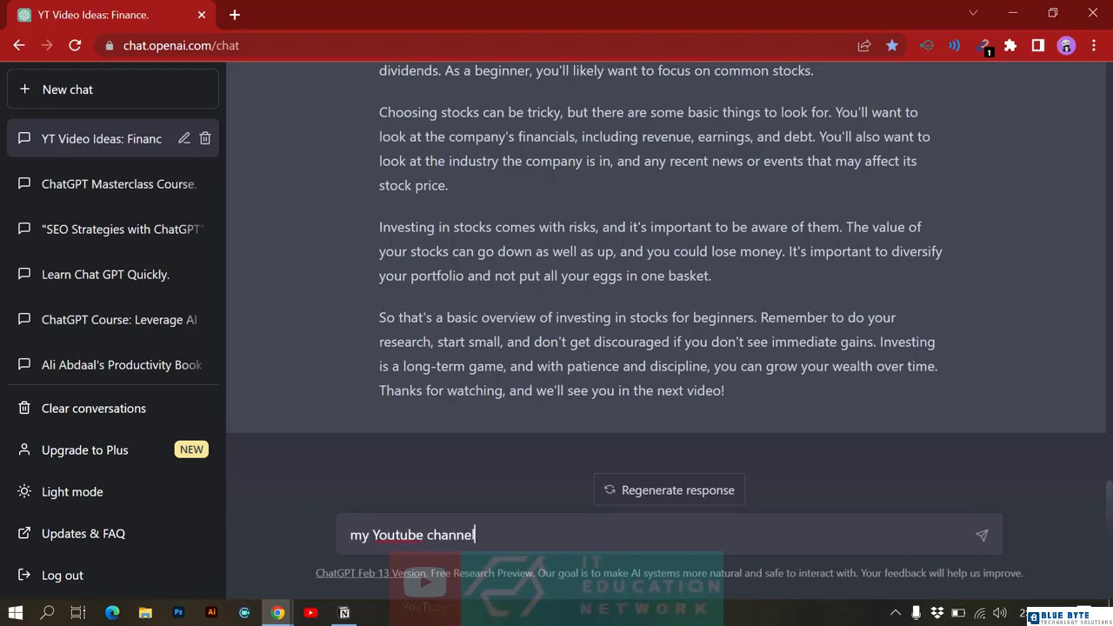
type("name is \"")
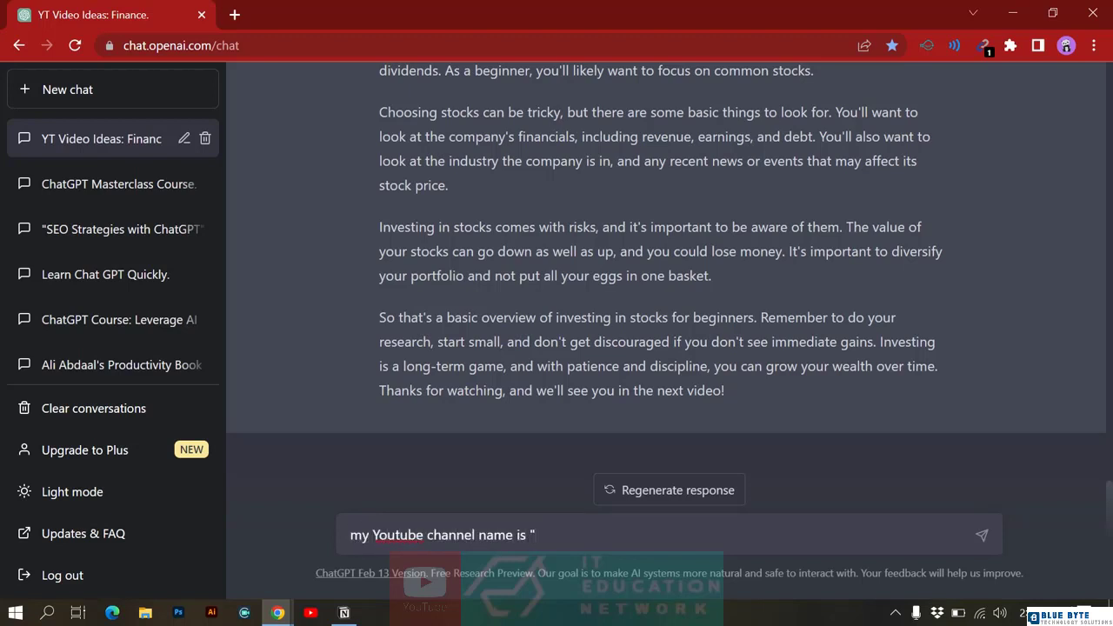
type("Finance with Haider")
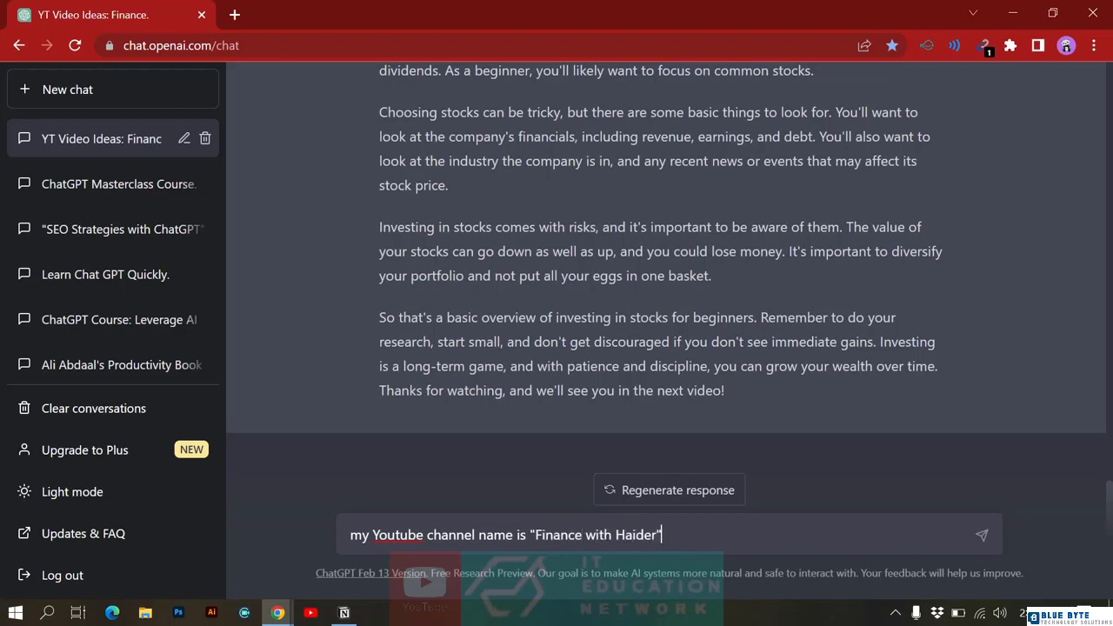
type("and I wasn t")
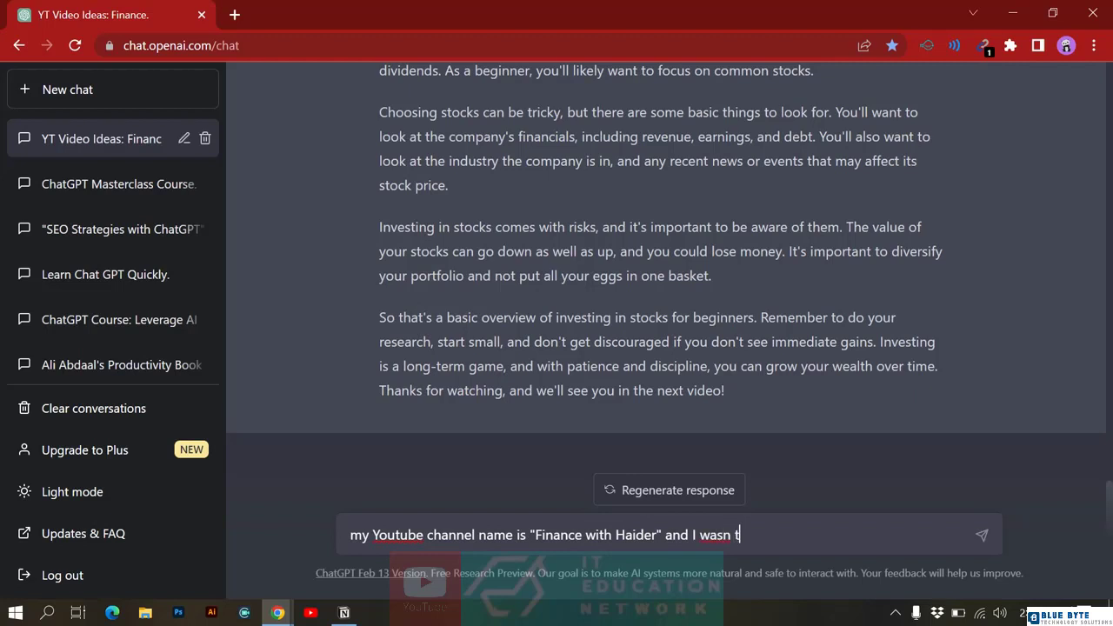
type("want you to")
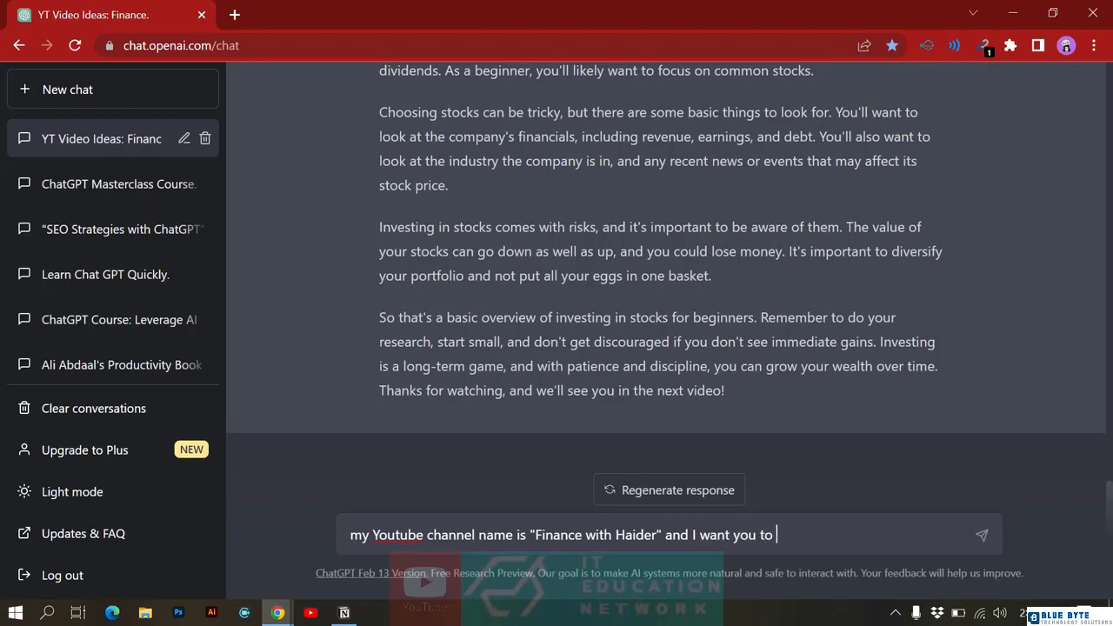
type("include the")
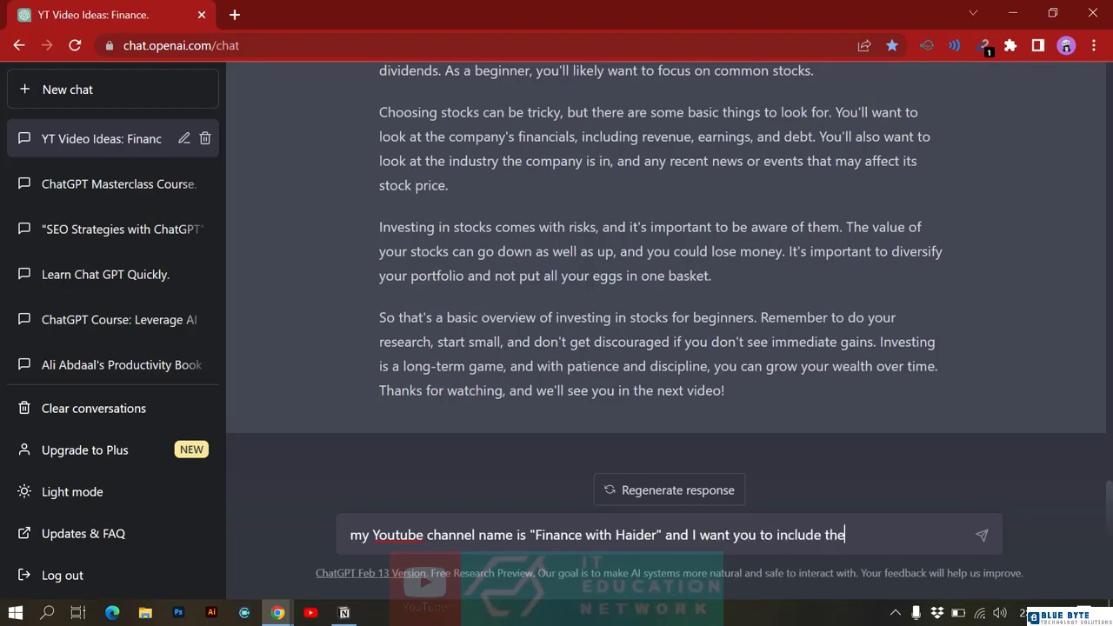
type("call")
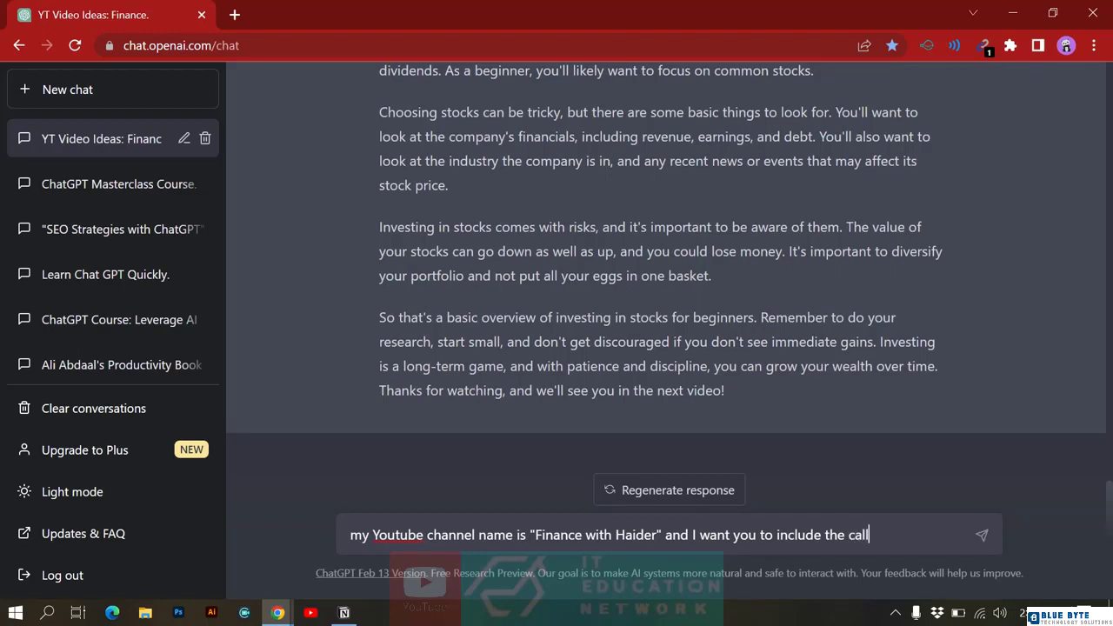
type("to action of")
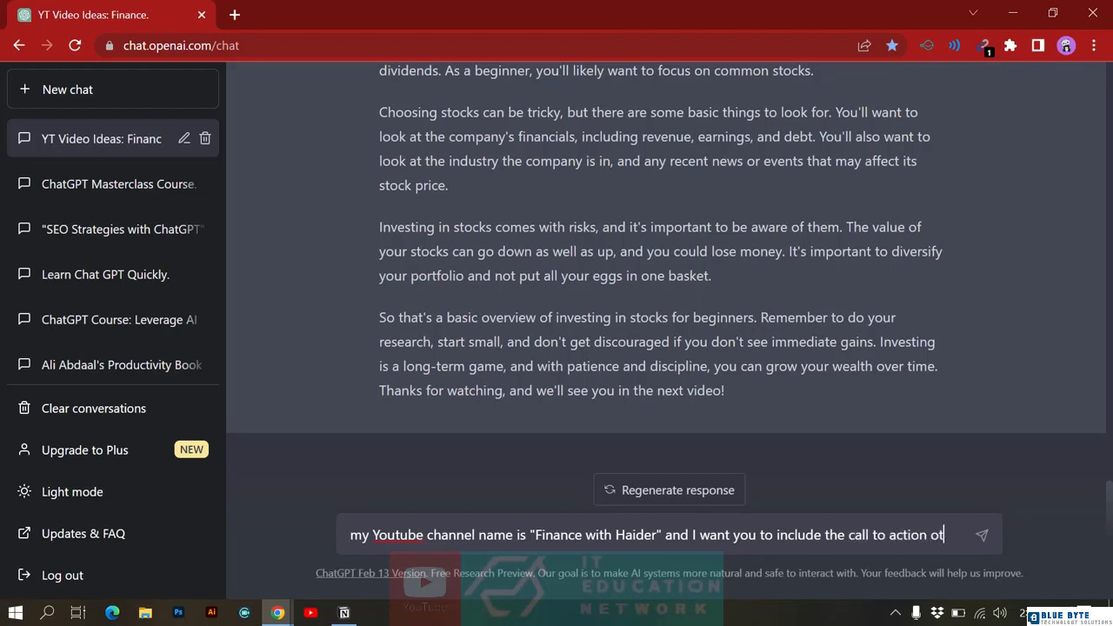
type("to s")
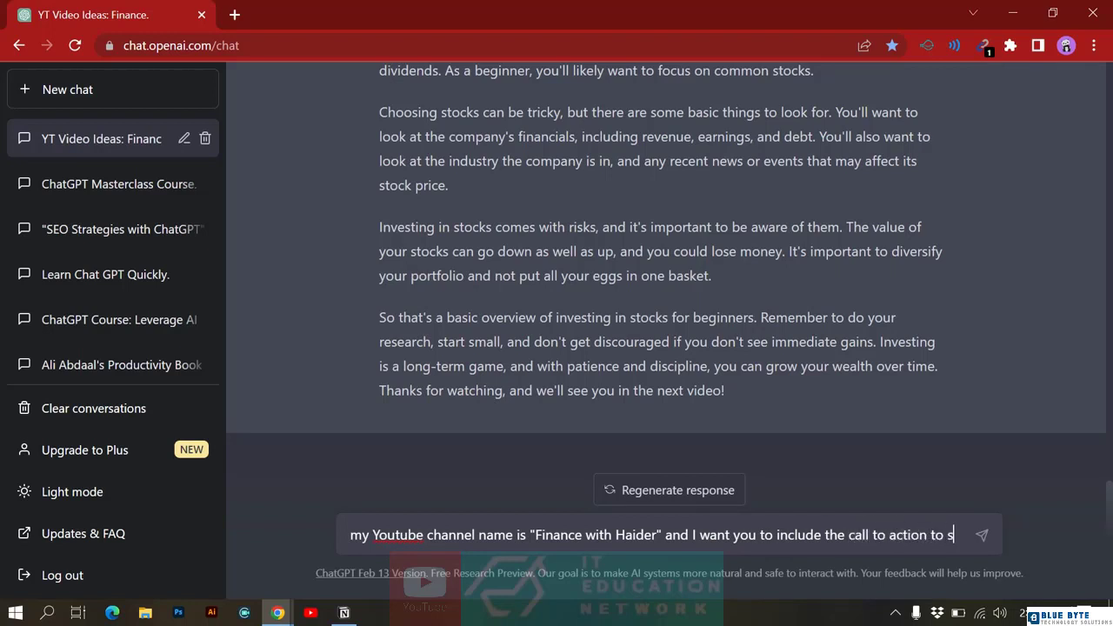
type("ubscri")
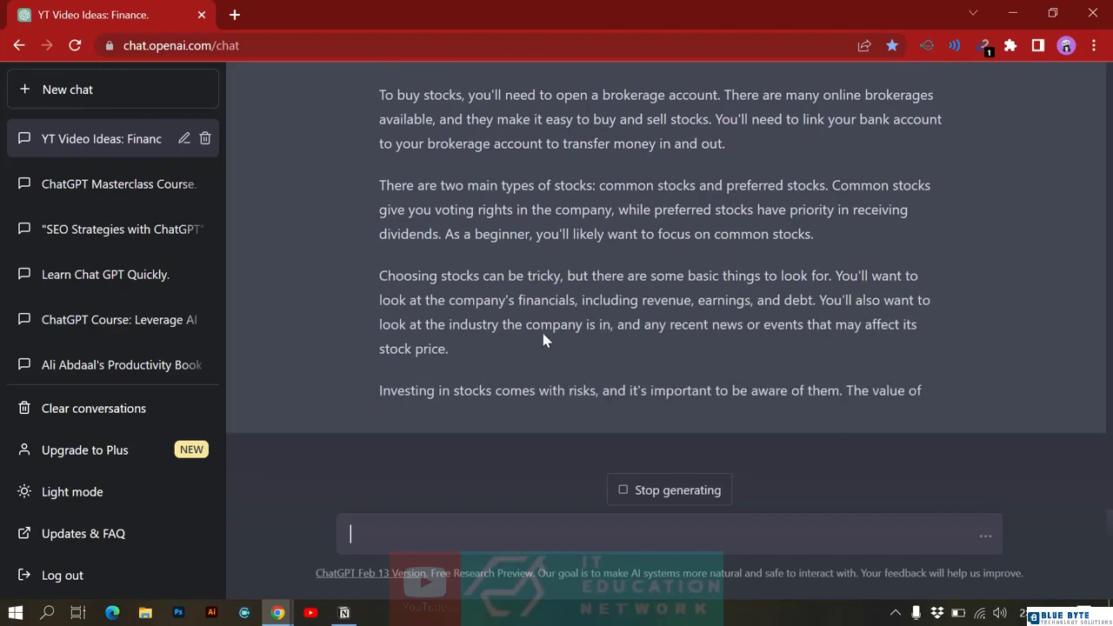
Step: Review the revised script, checking the channel name in the closing subscribe paragraph
scroll("down", 3)
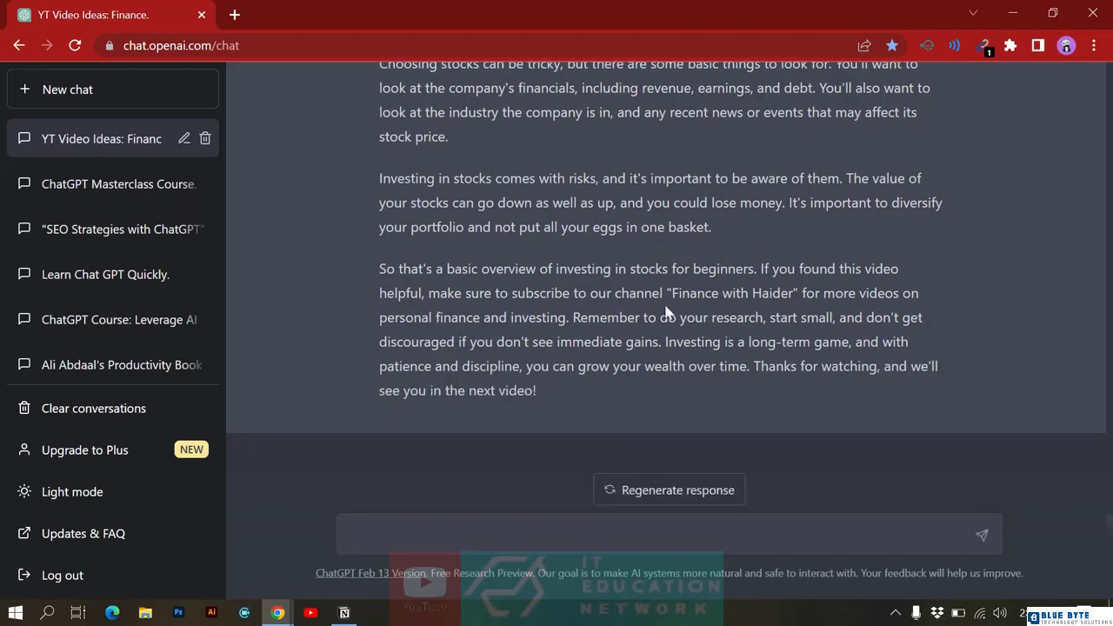
double_click(539, 302)
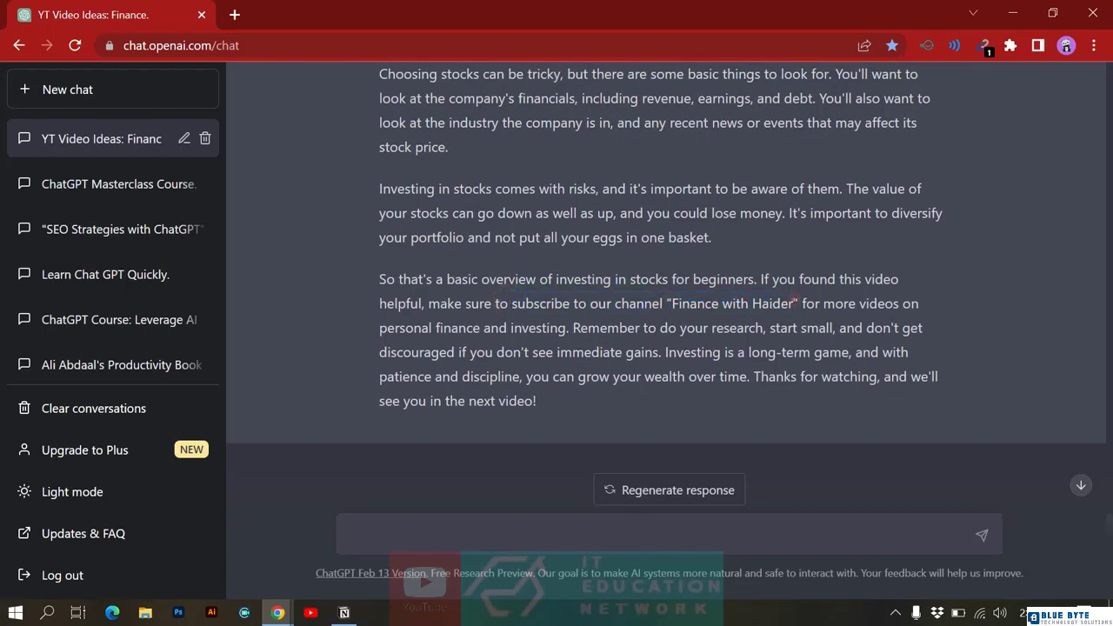
scroll("up", 3)
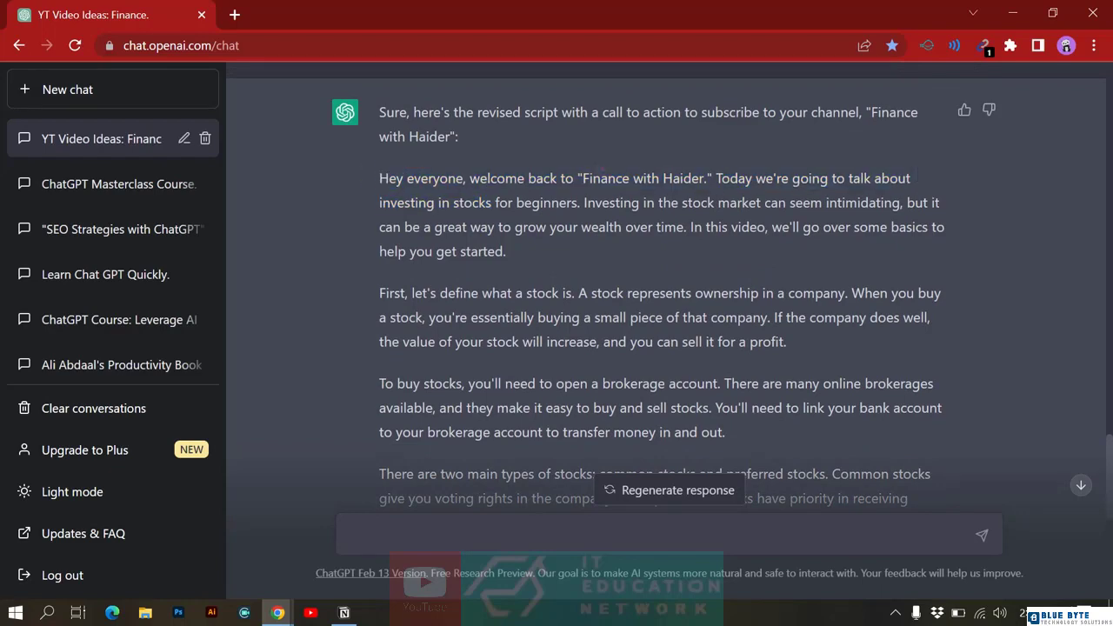
scroll("down", 3)
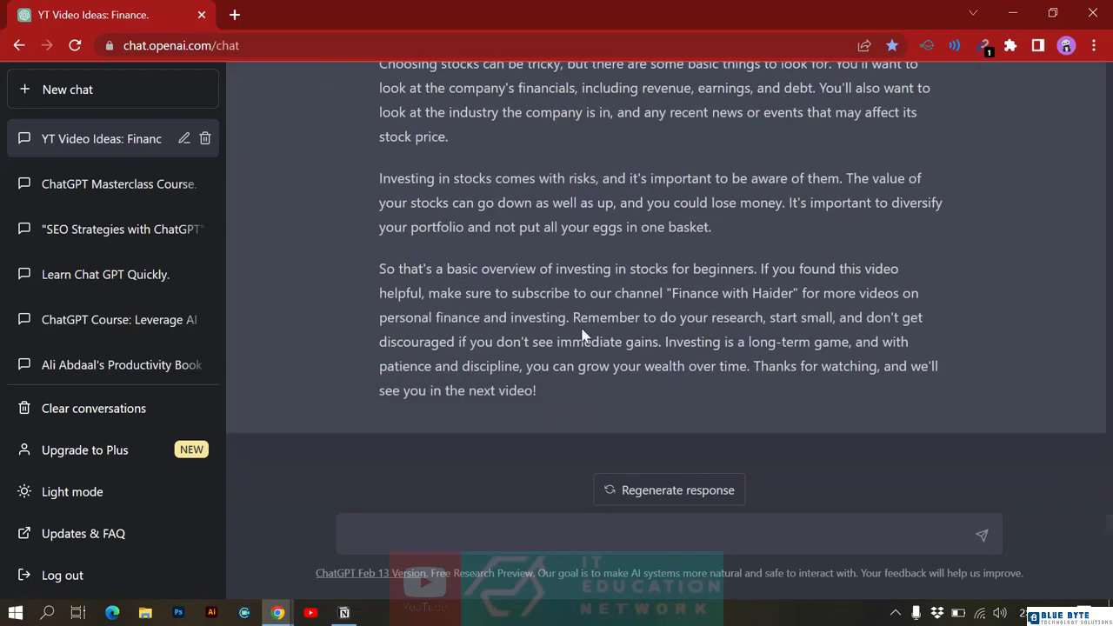
mouse_move(803, 288)
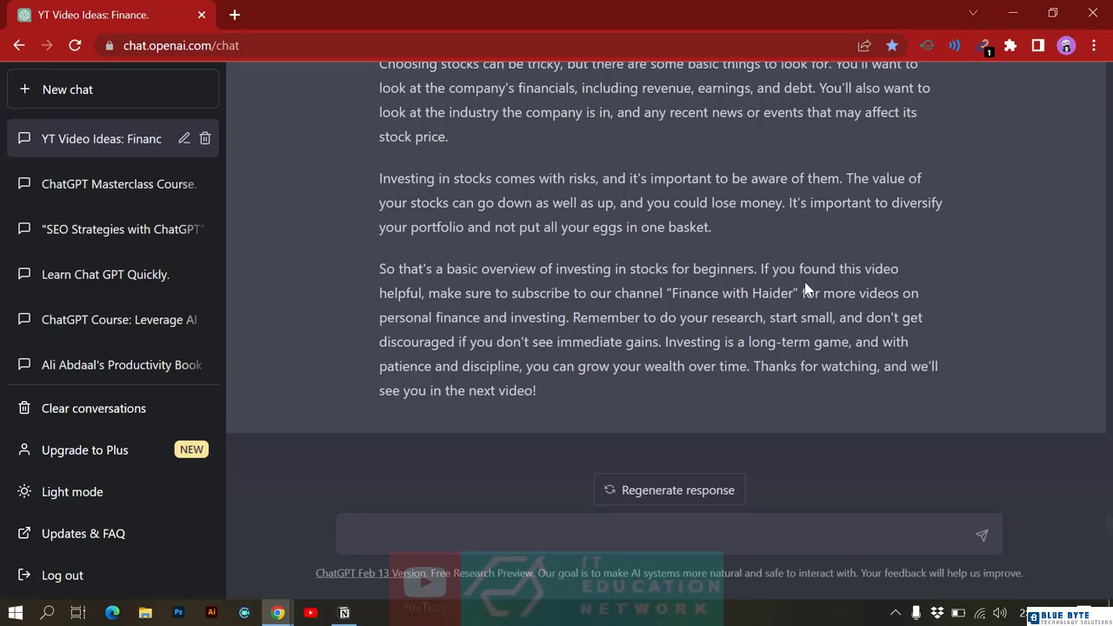
scroll("up", 3)
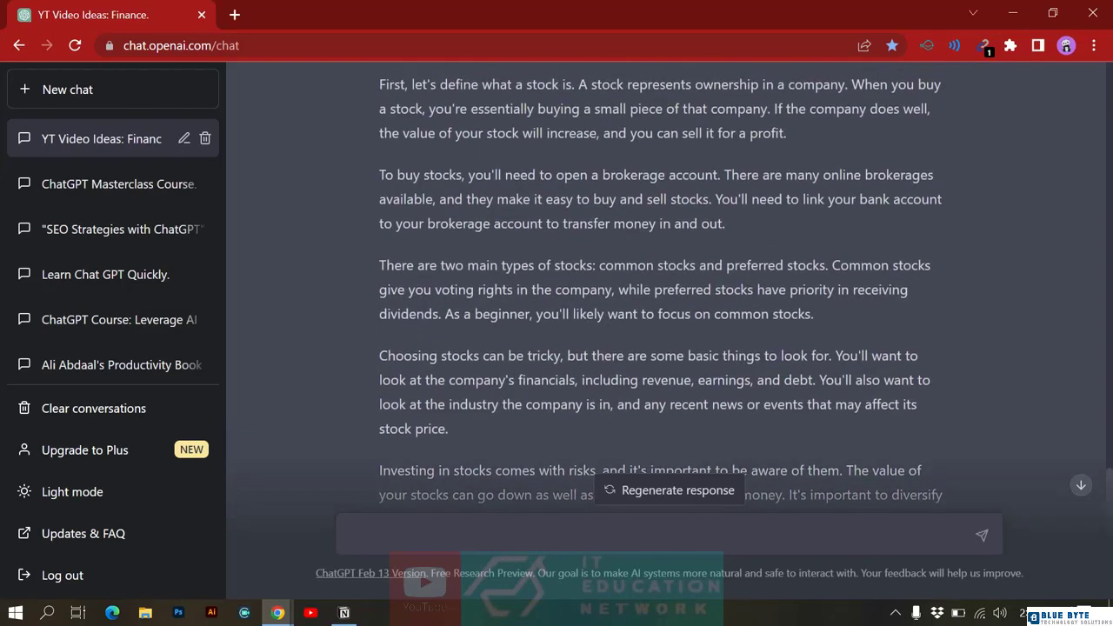
mouse_move(588, 156)
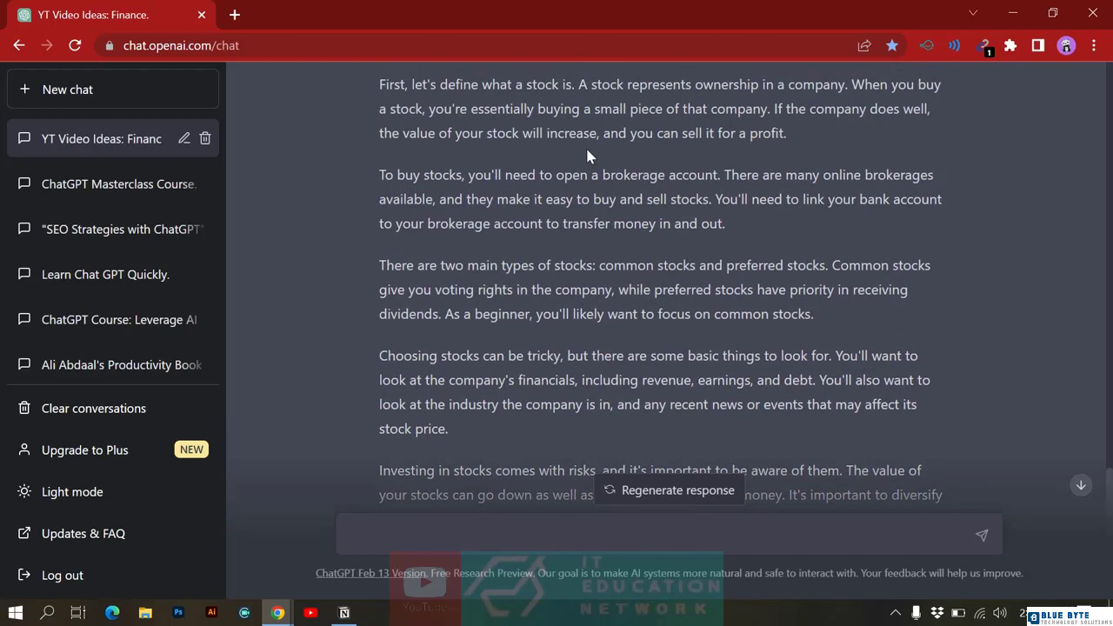